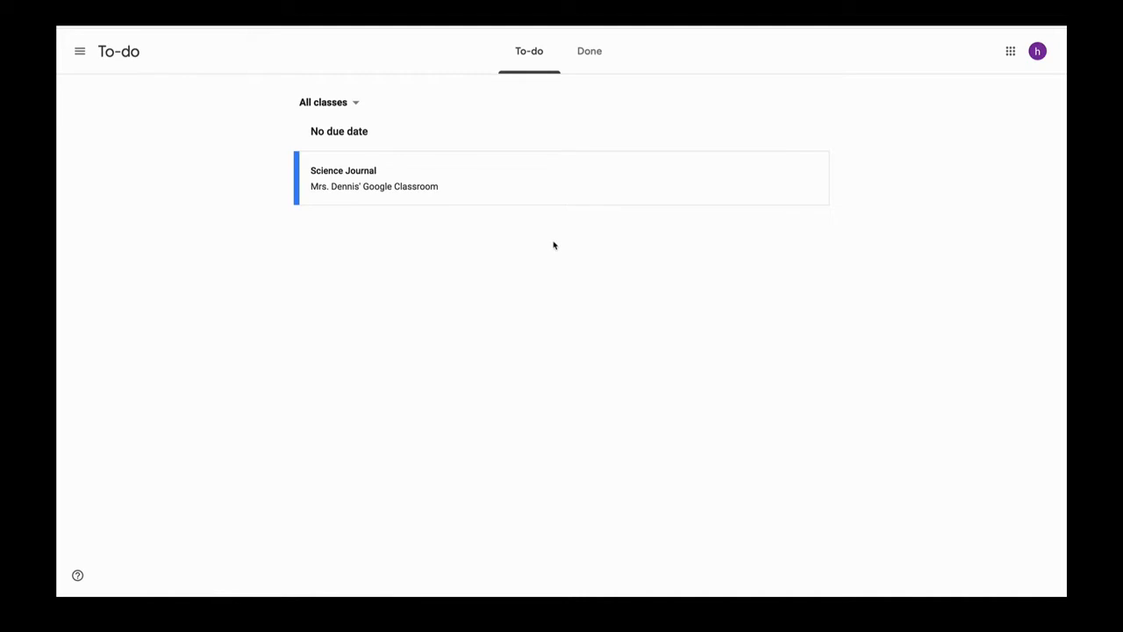
mouse_move(343, 170)
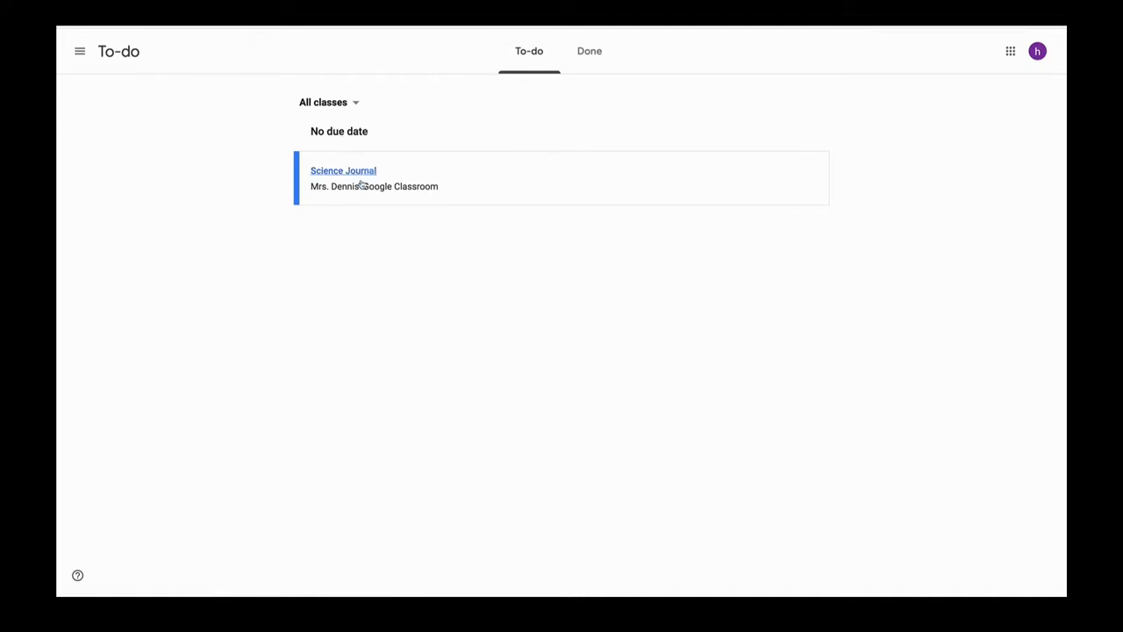
mouse_move(351, 172)
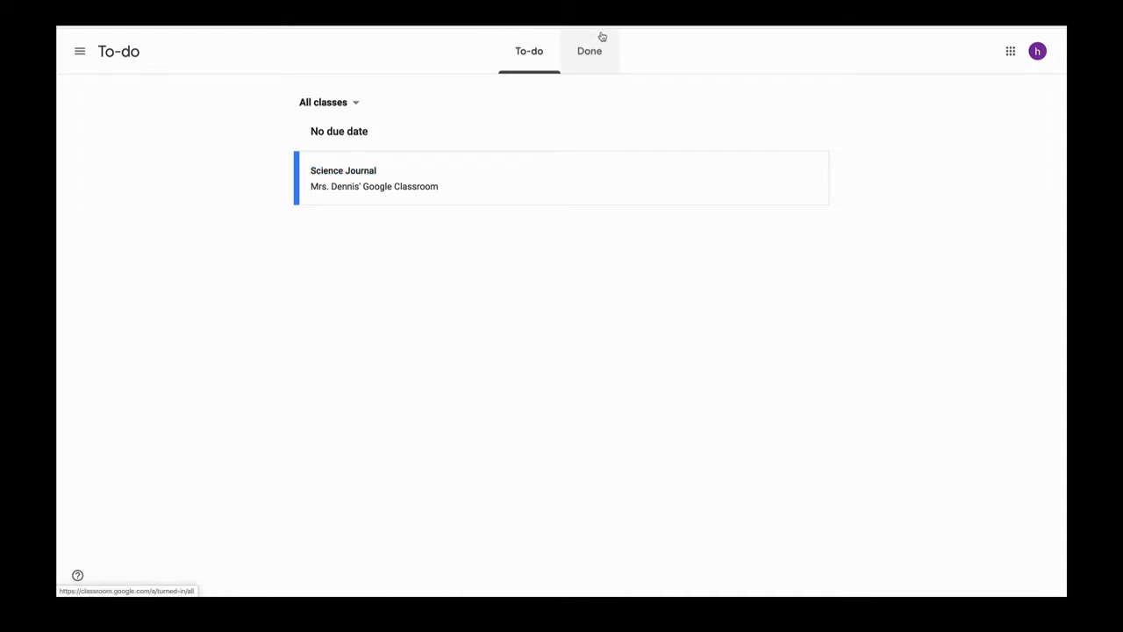
Step: Show the Done list of turned-in assignments, including Weekly Reading Log and Frogs Quiz
click(589, 50)
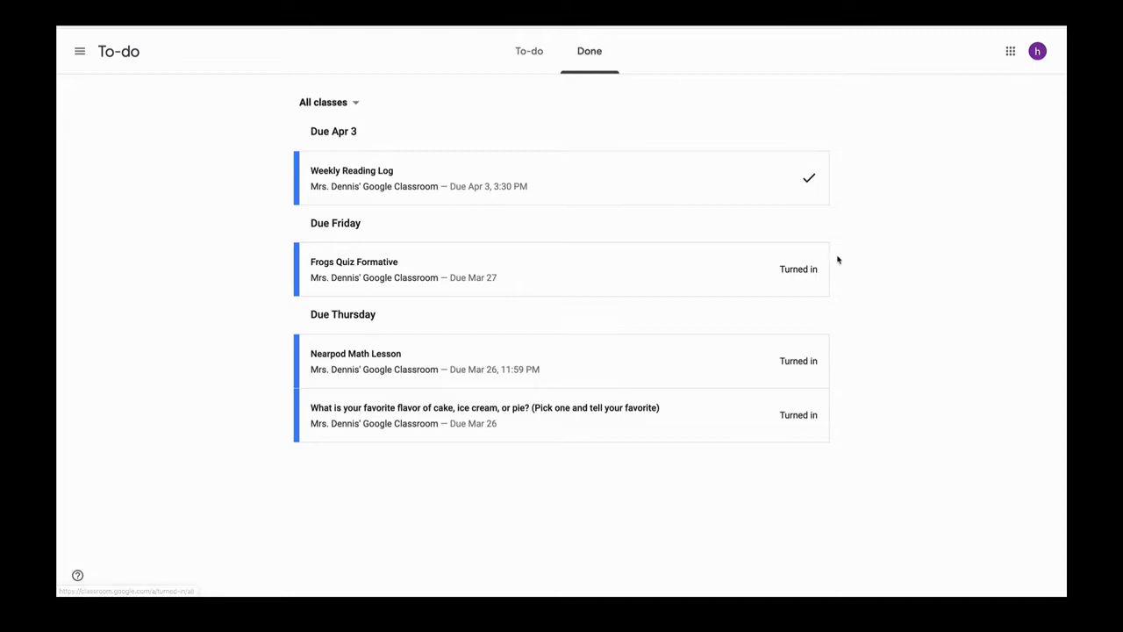
mouse_move(795, 286)
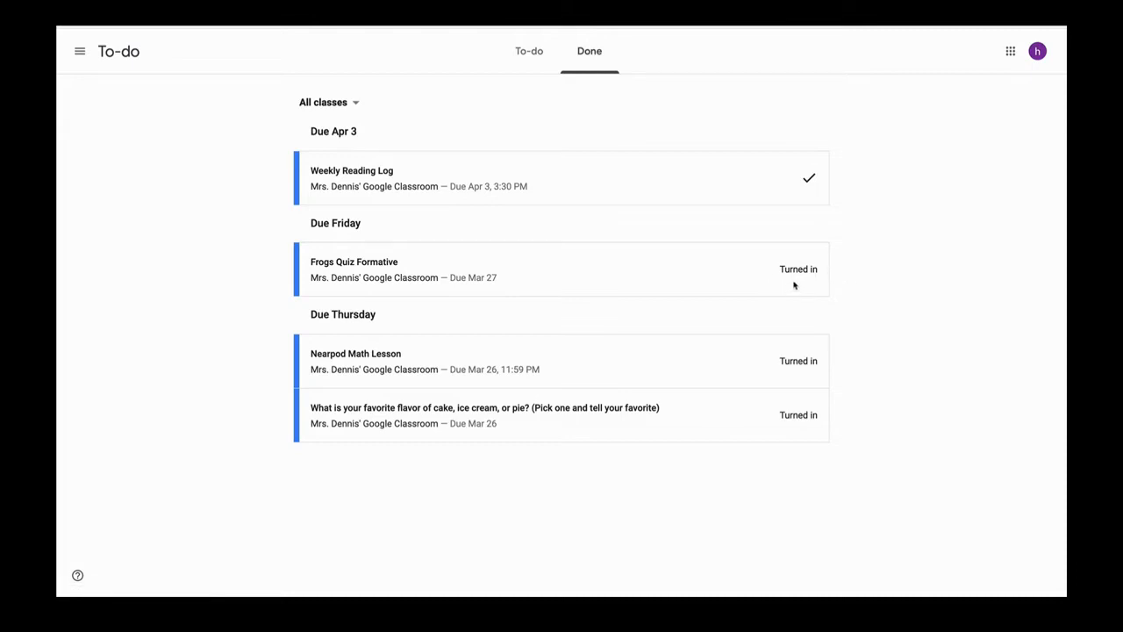
Step: Open the Science Journal assignment and its attached Experiment Notes slides
click(528, 51)
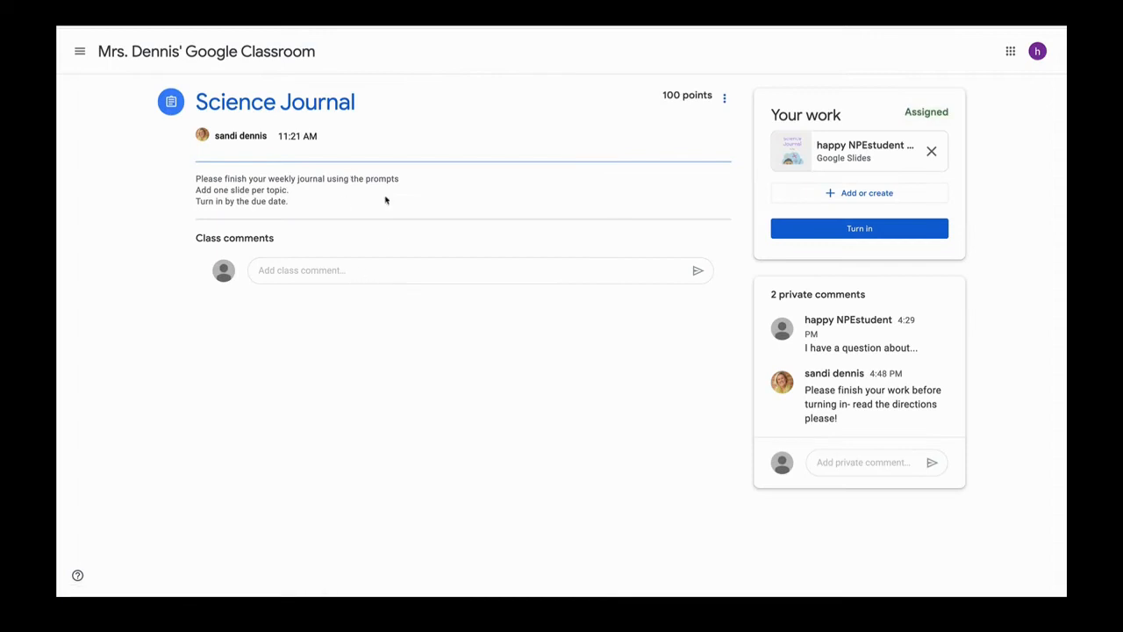
mouse_move(799, 224)
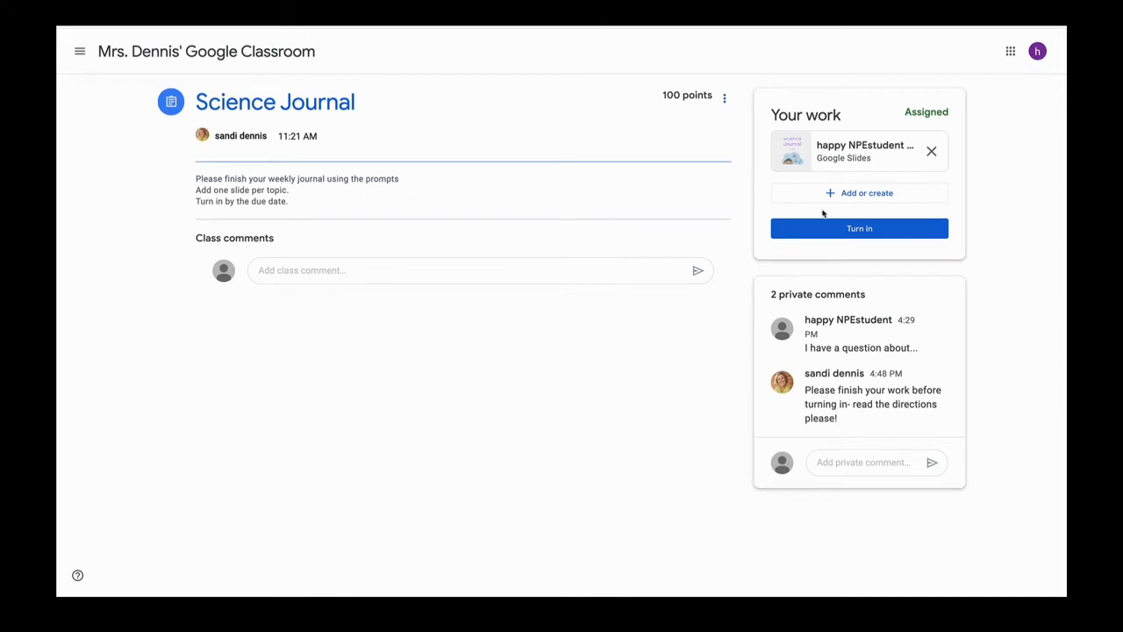
click(865, 151)
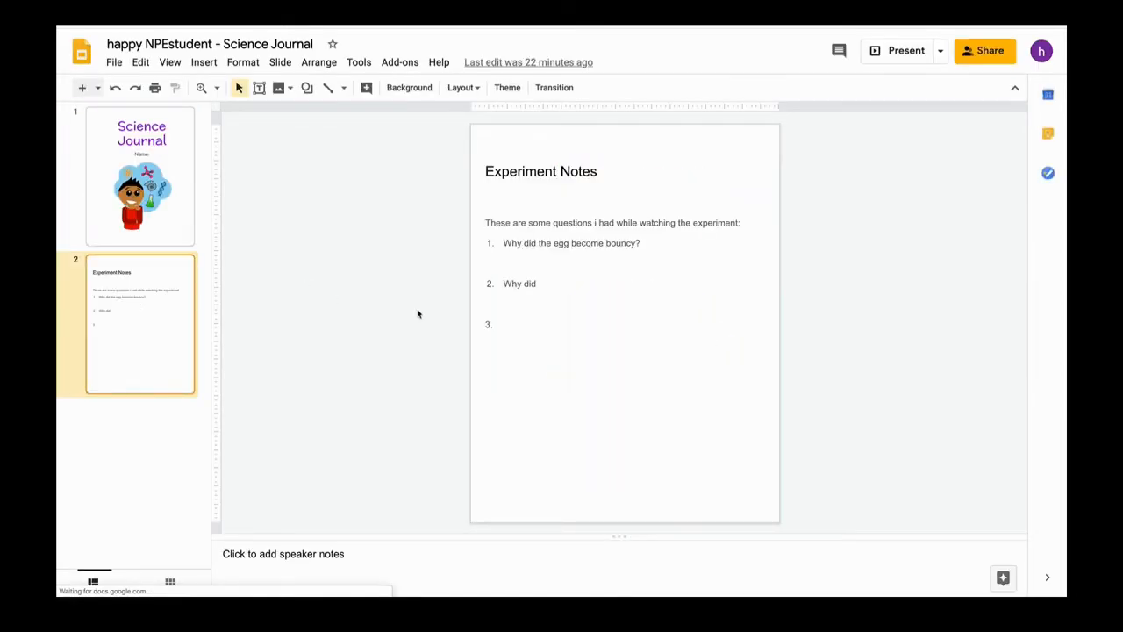
Step: Start a third Experiment Notes question with 'Why' and return to Classroom
click(528, 324)
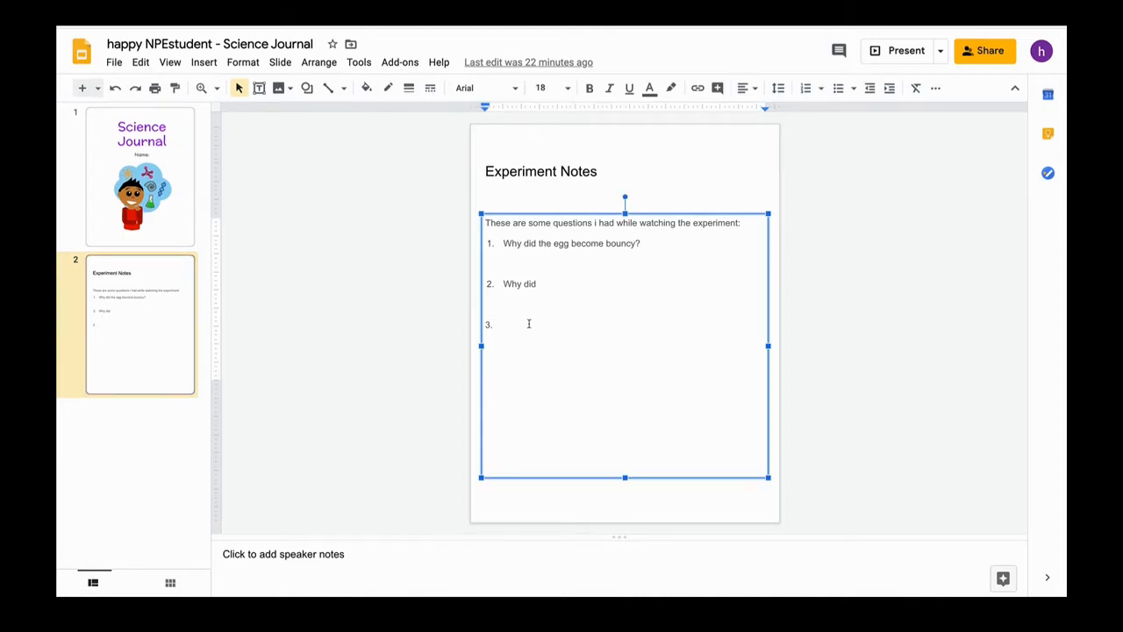
text(Why)
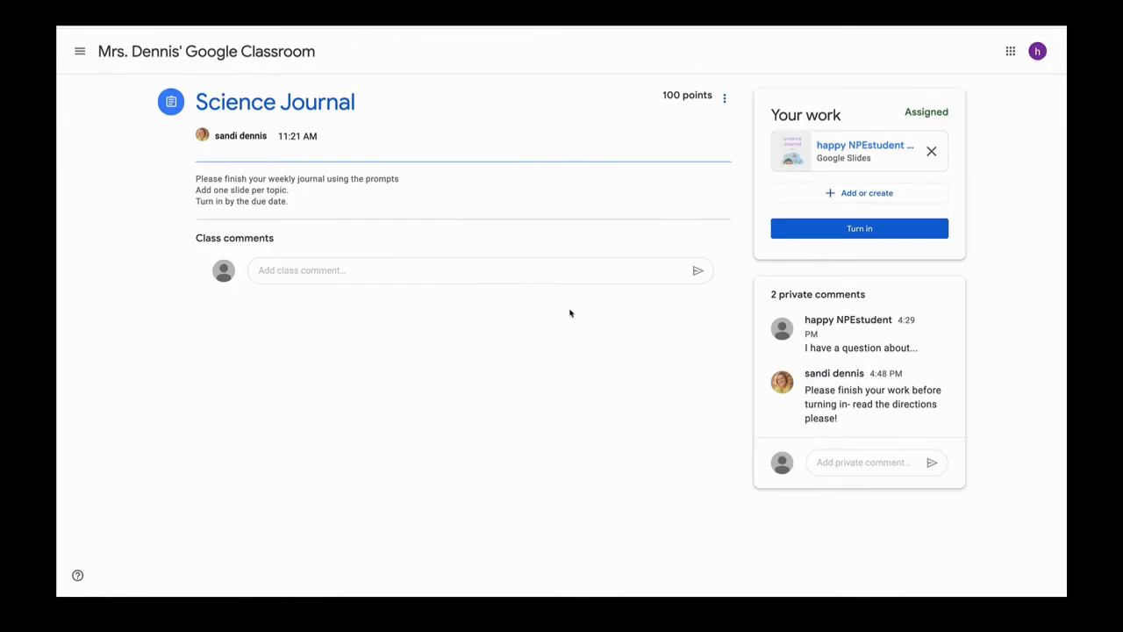
mouse_move(859, 228)
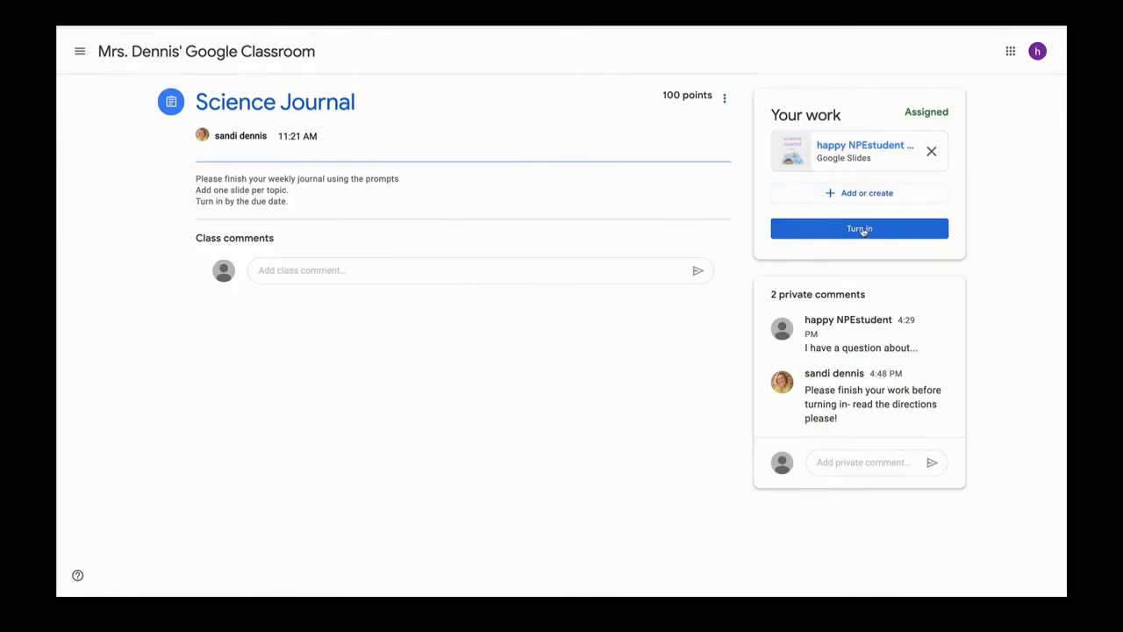
Step: Turn in the Science Journal slides and view the weekly Classwork list
click(859, 228)
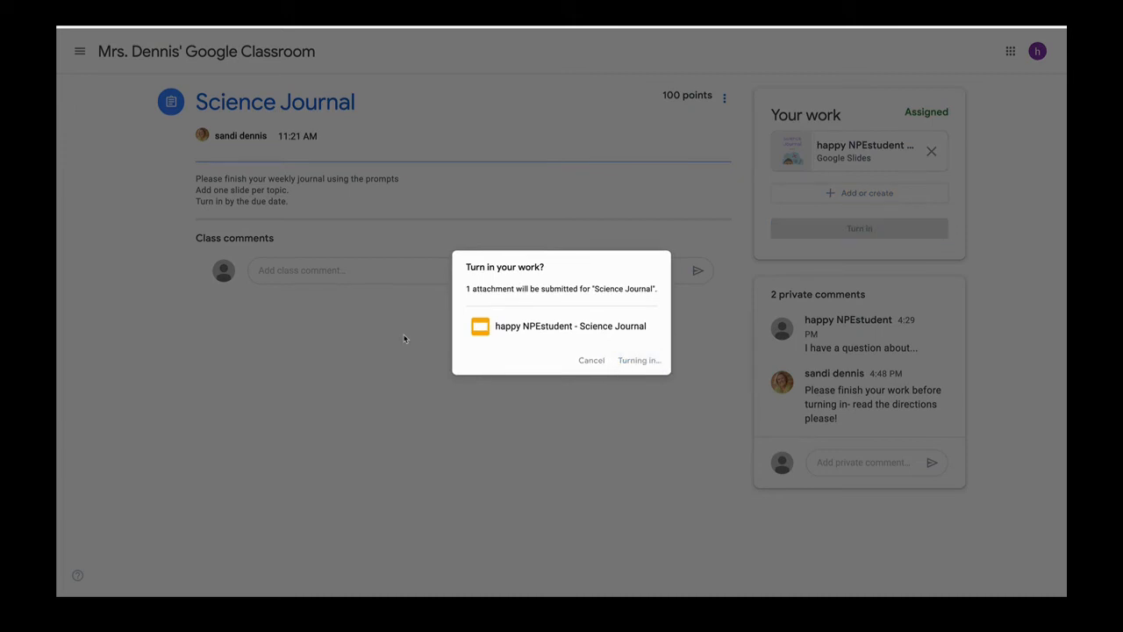
mouse_move(392, 355)
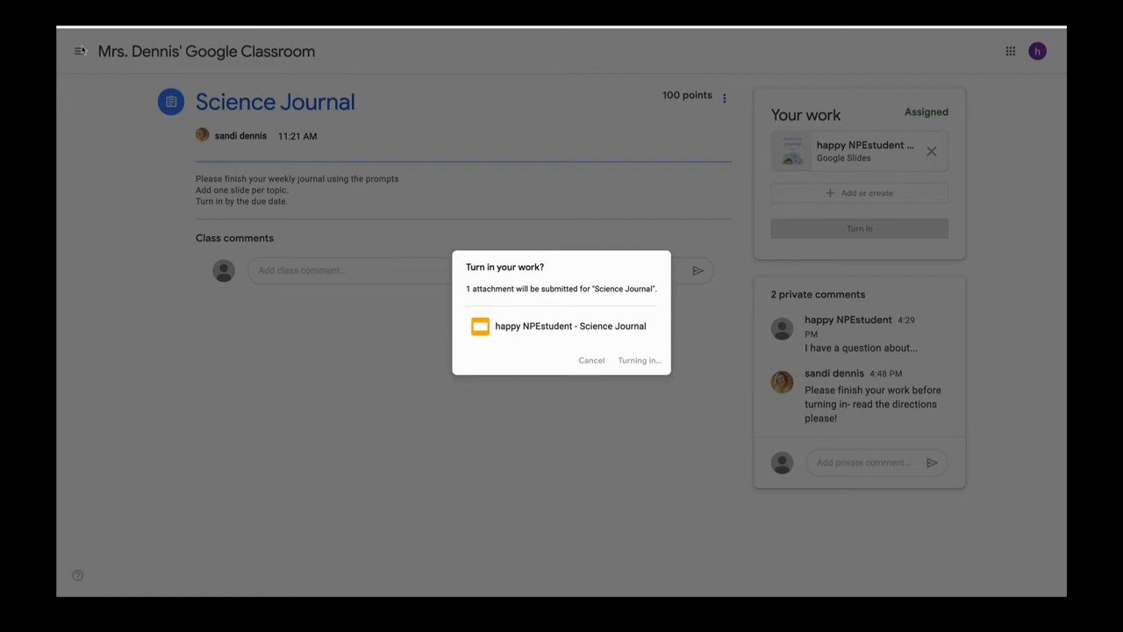
mouse_move(80, 52)
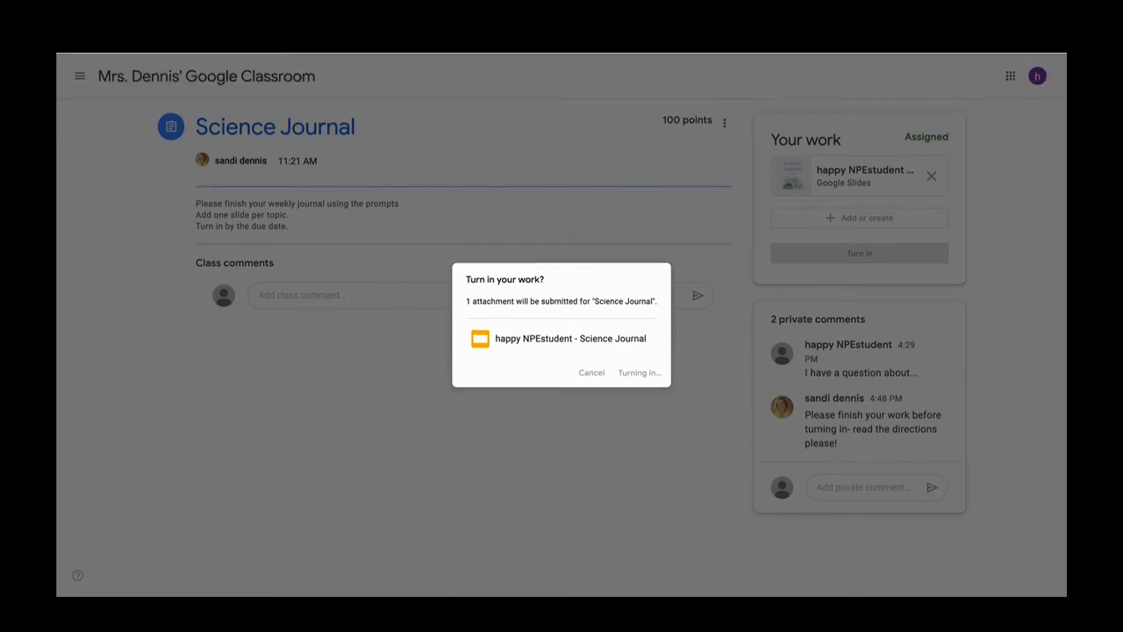
click(638, 372)
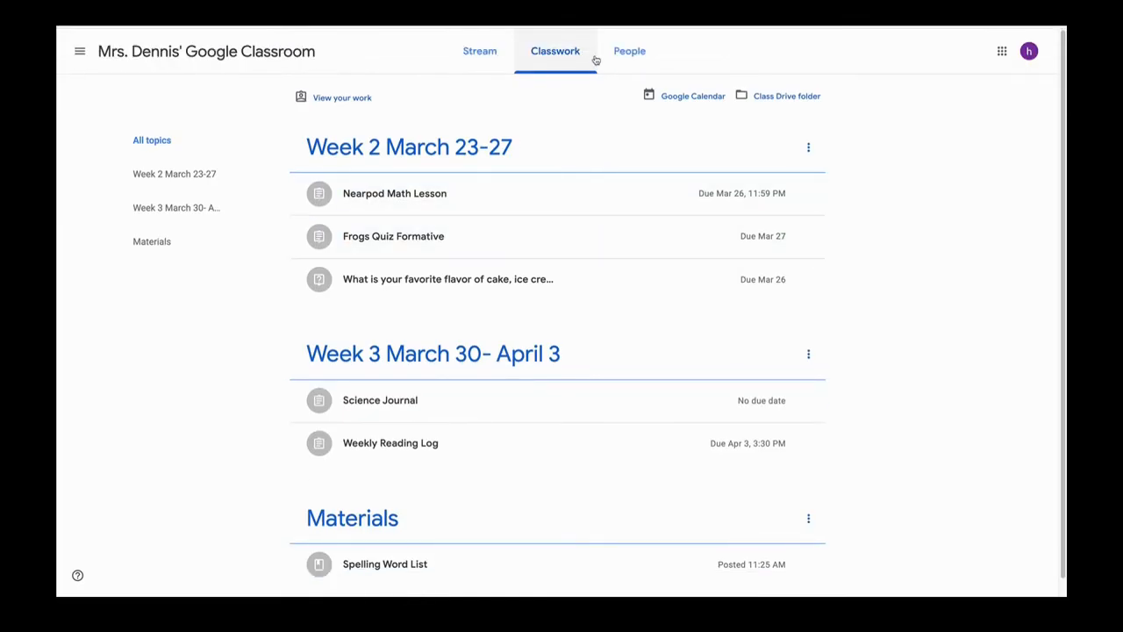
mouse_move(341, 98)
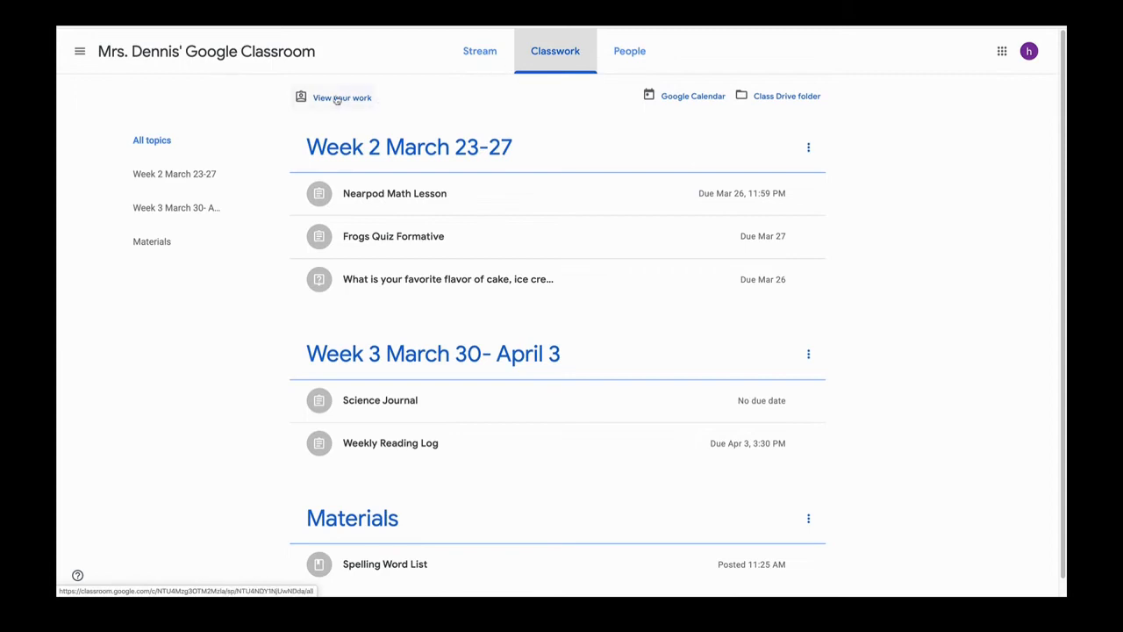
Step: Filter your work to 'Returned with grade' and open the Weekly Reading Log
click(343, 98)
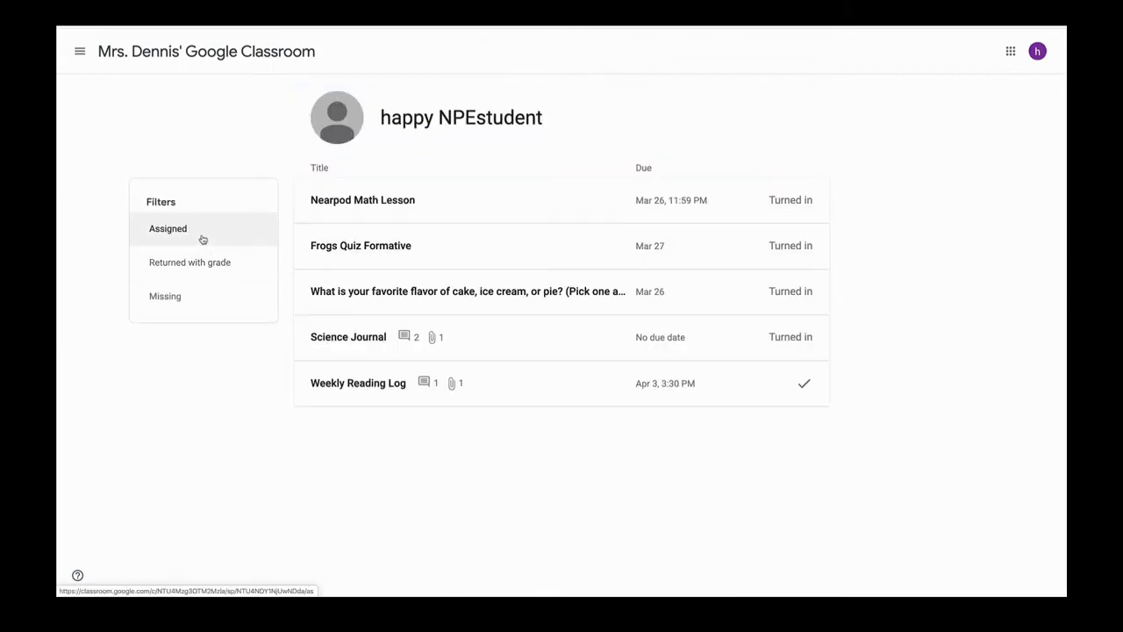
click(191, 261)
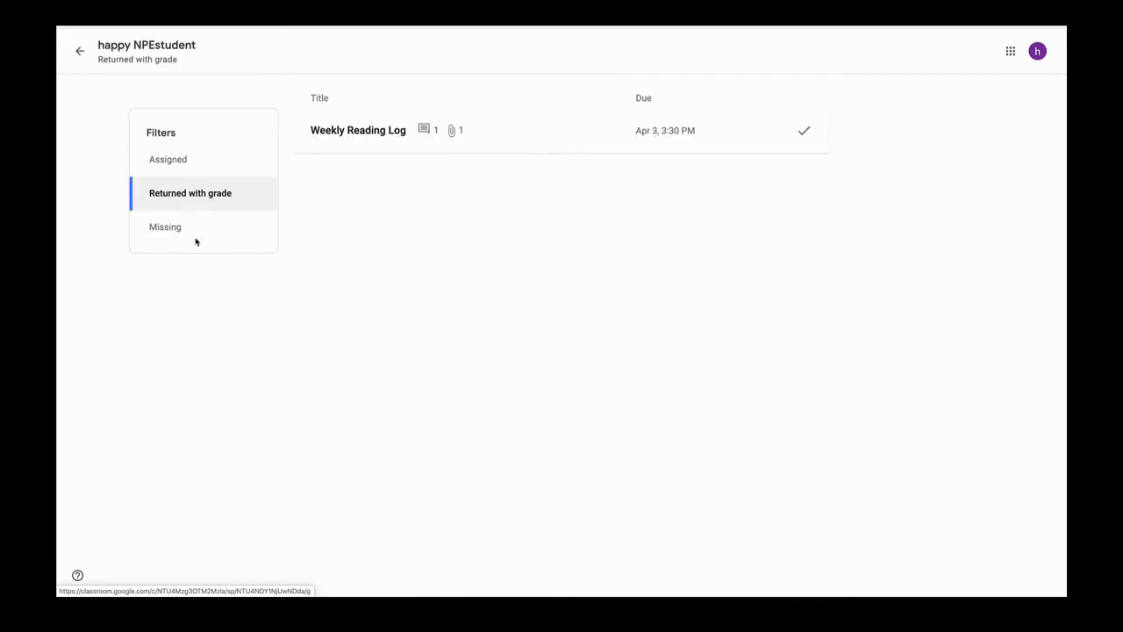
click(165, 227)
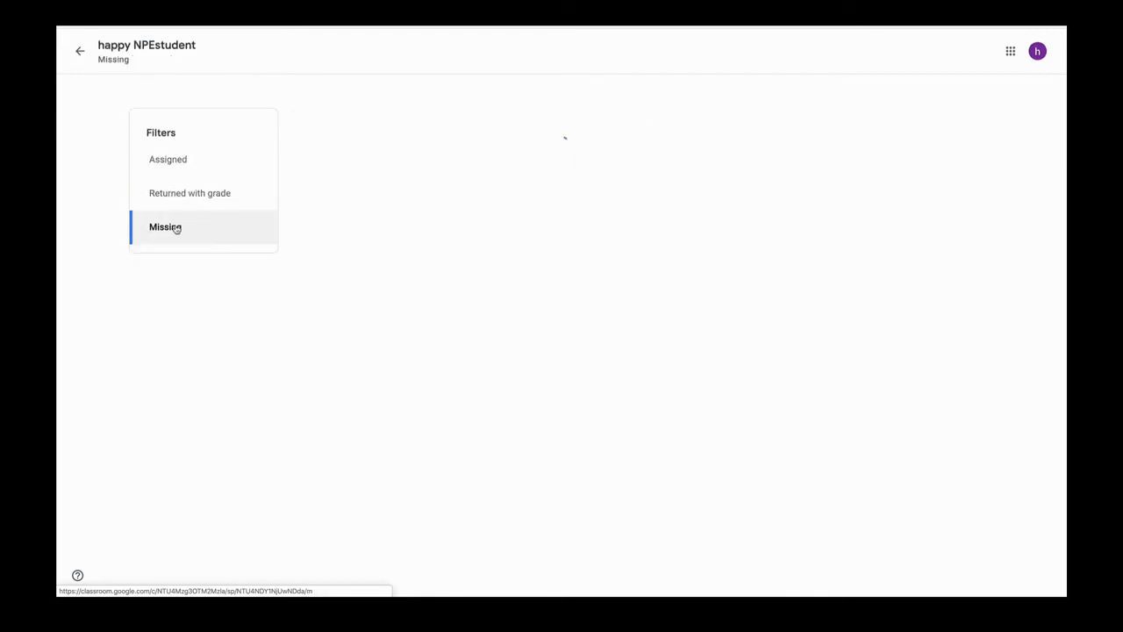
click(190, 193)
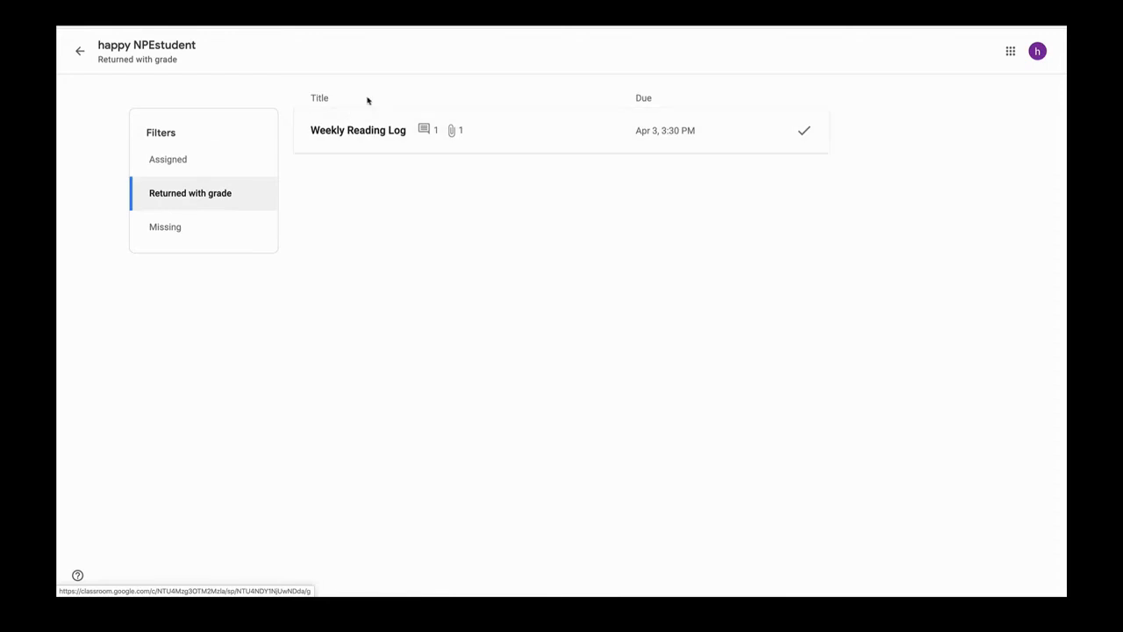
mouse_move(377, 130)
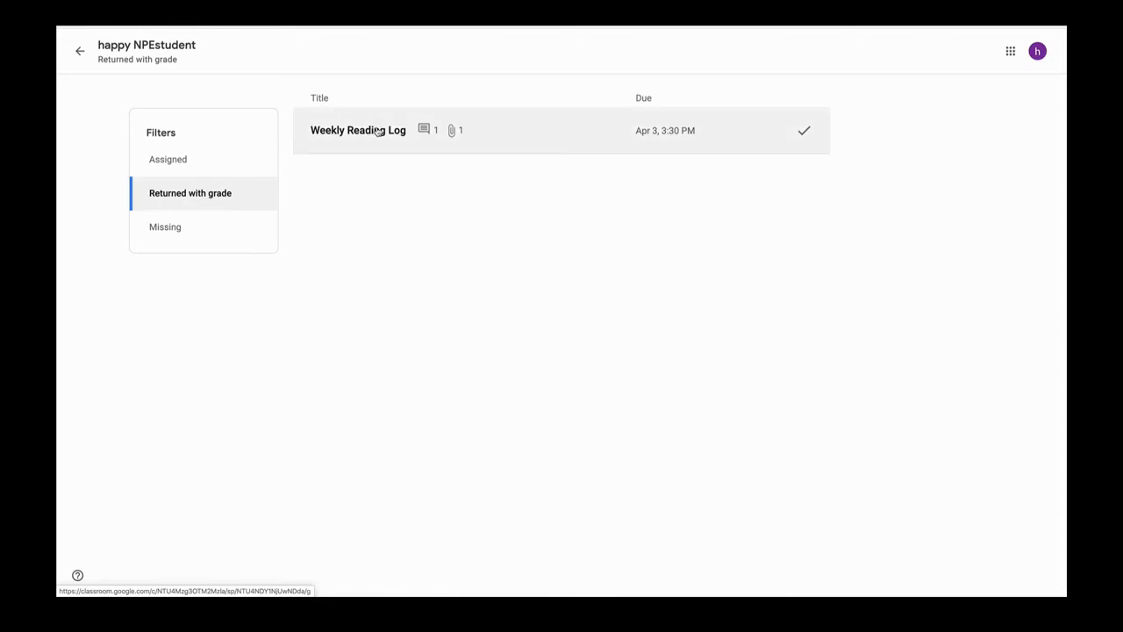
click(358, 130)
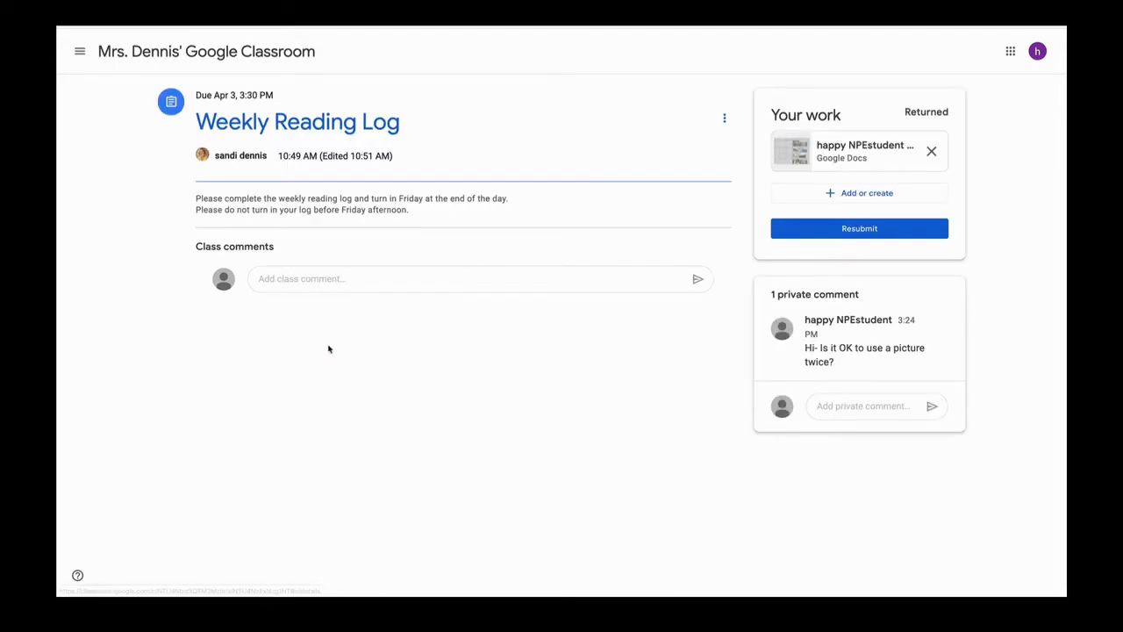
mouse_move(527, 41)
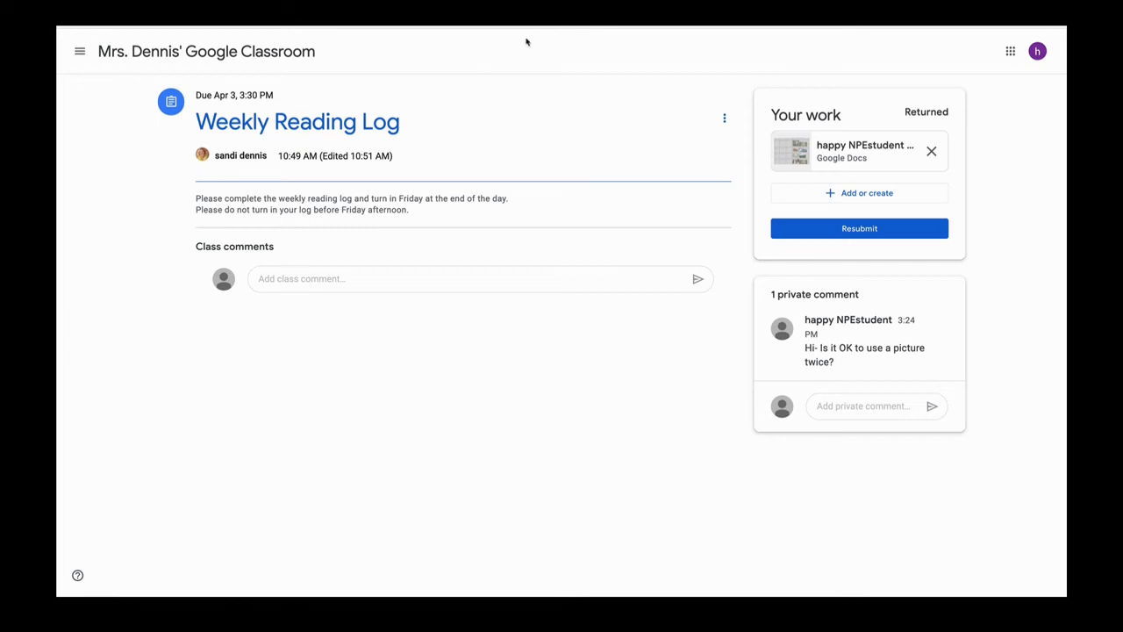
mouse_move(835, 228)
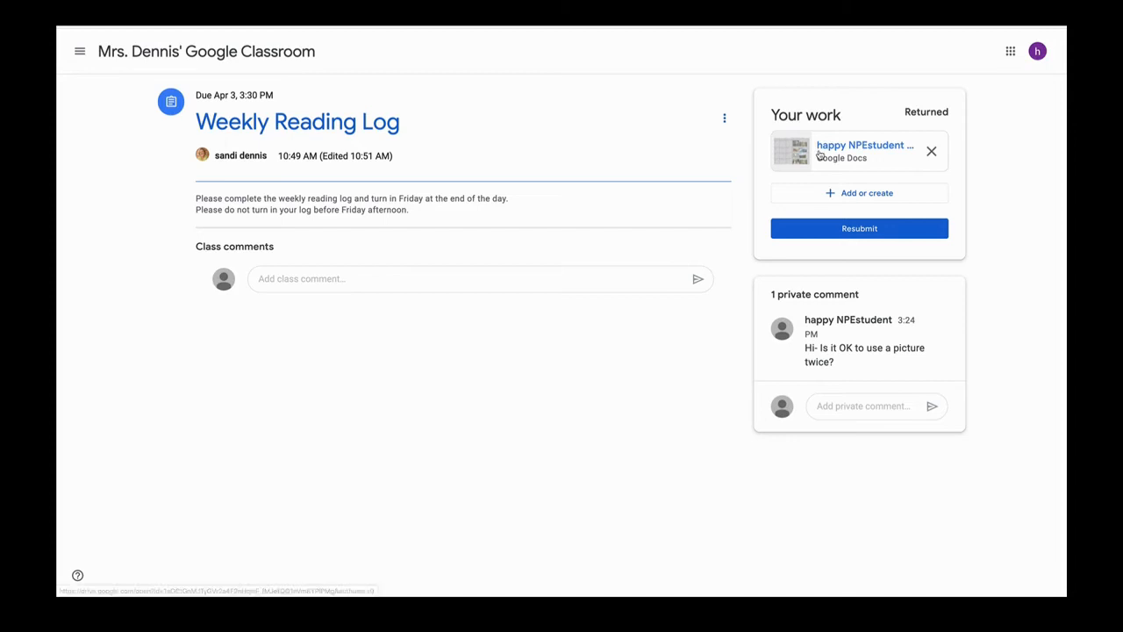
Step: Open the attached Weekly Reading Log document in Google Docs
click(864, 151)
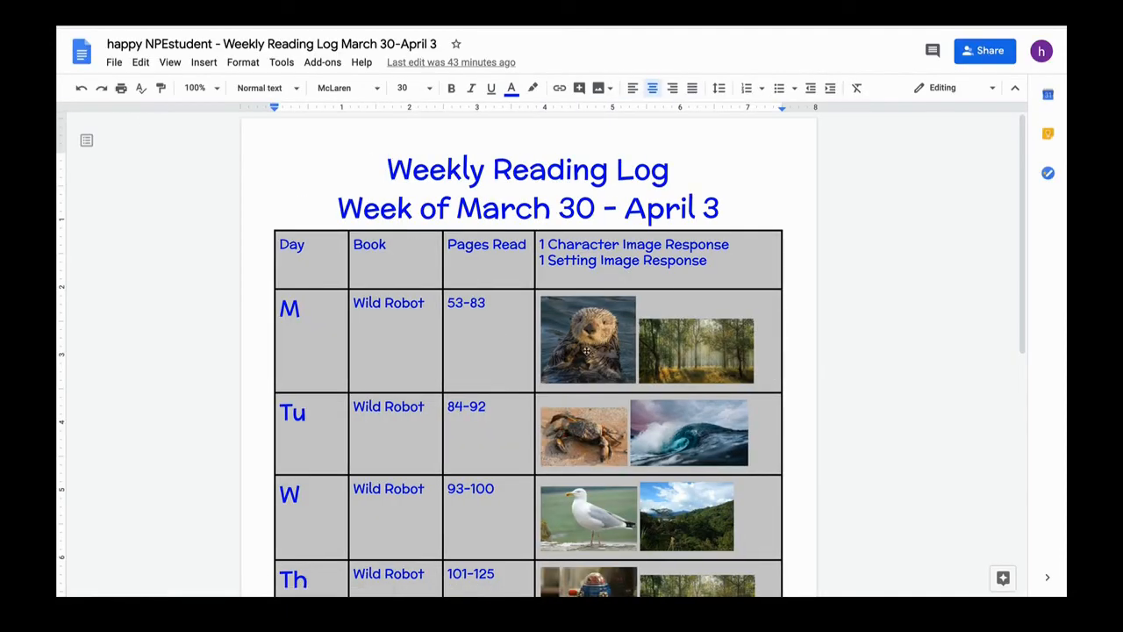
Step: Scroll through the books, pages and images table, then go back to Classroom
scroll(down, 3)
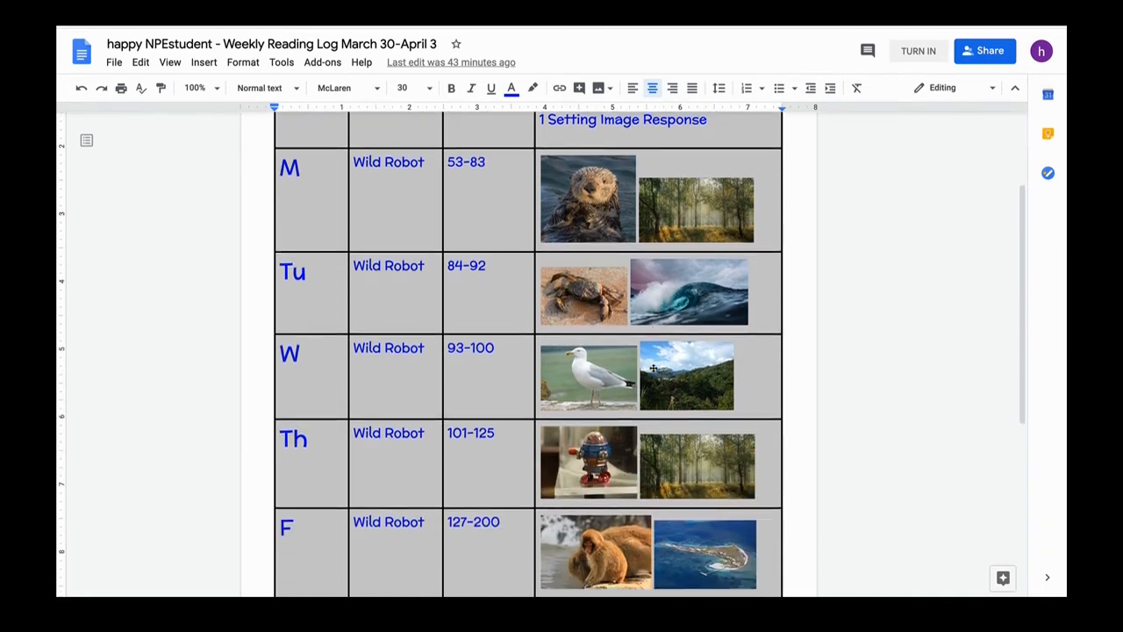
scroll(up, 3)
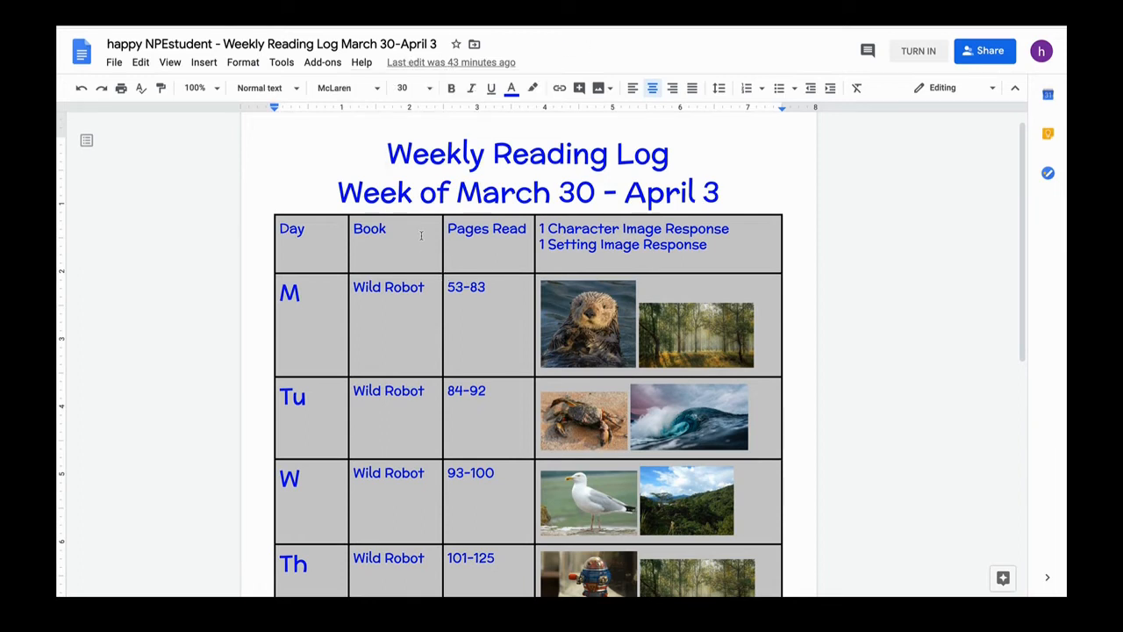
click(384, 228)
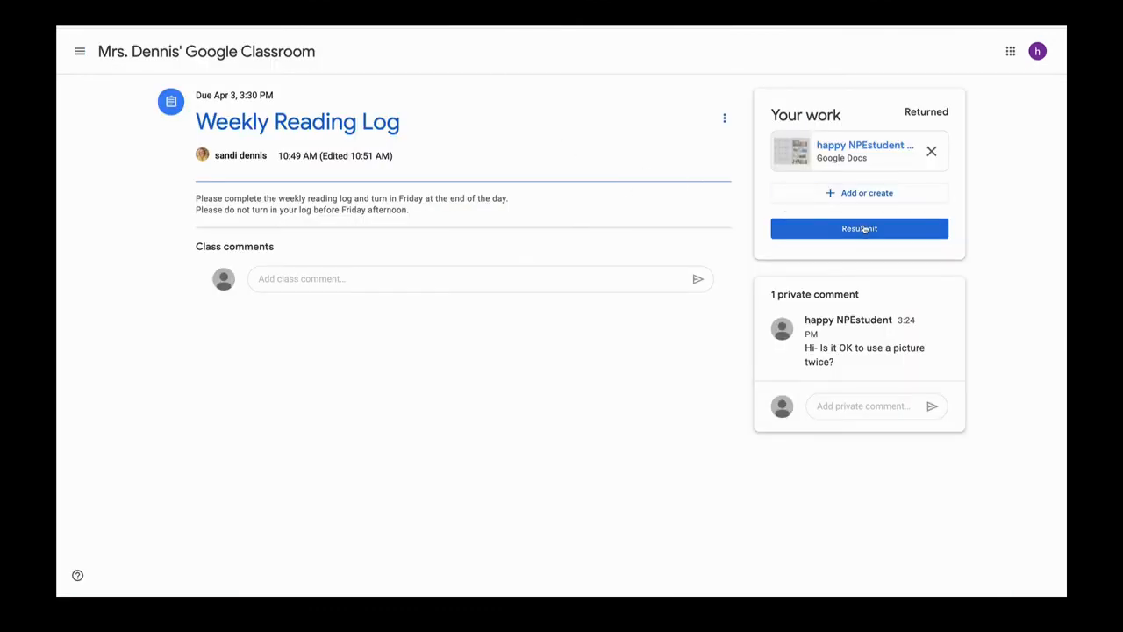
Step: Resubmit the Weekly Reading Log and confirm Turn in
click(858, 228)
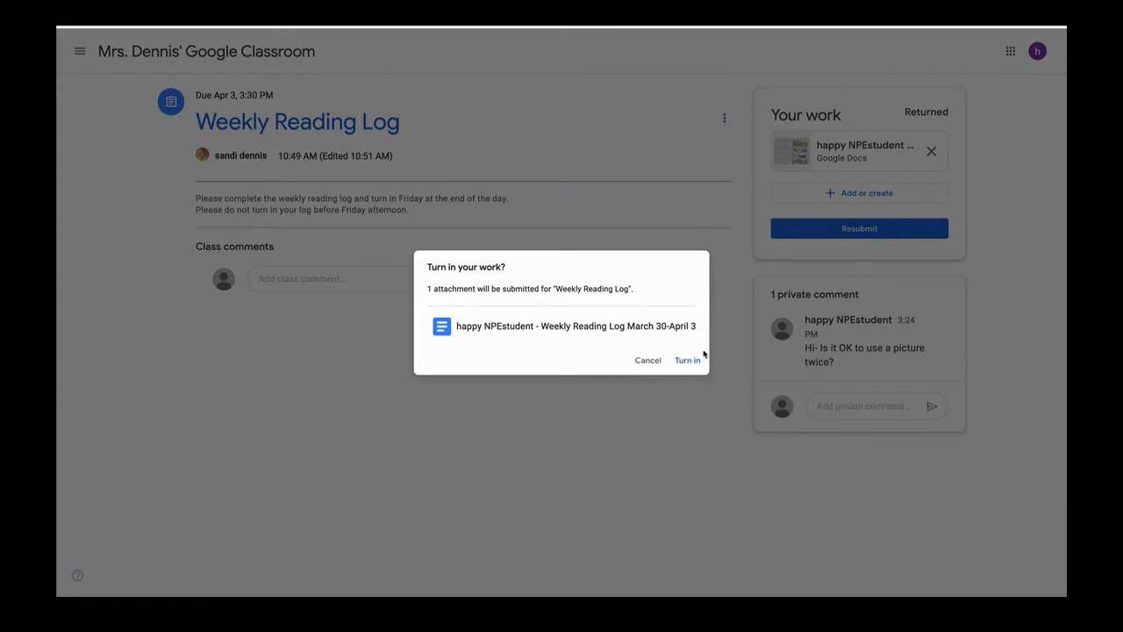
click(687, 360)
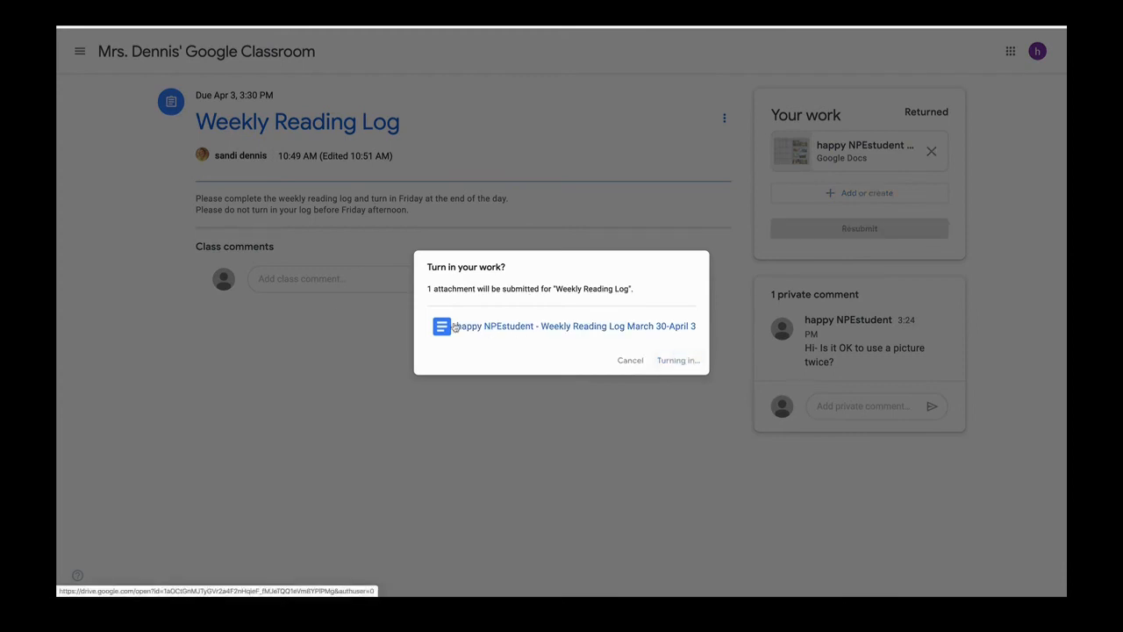
click(677, 360)
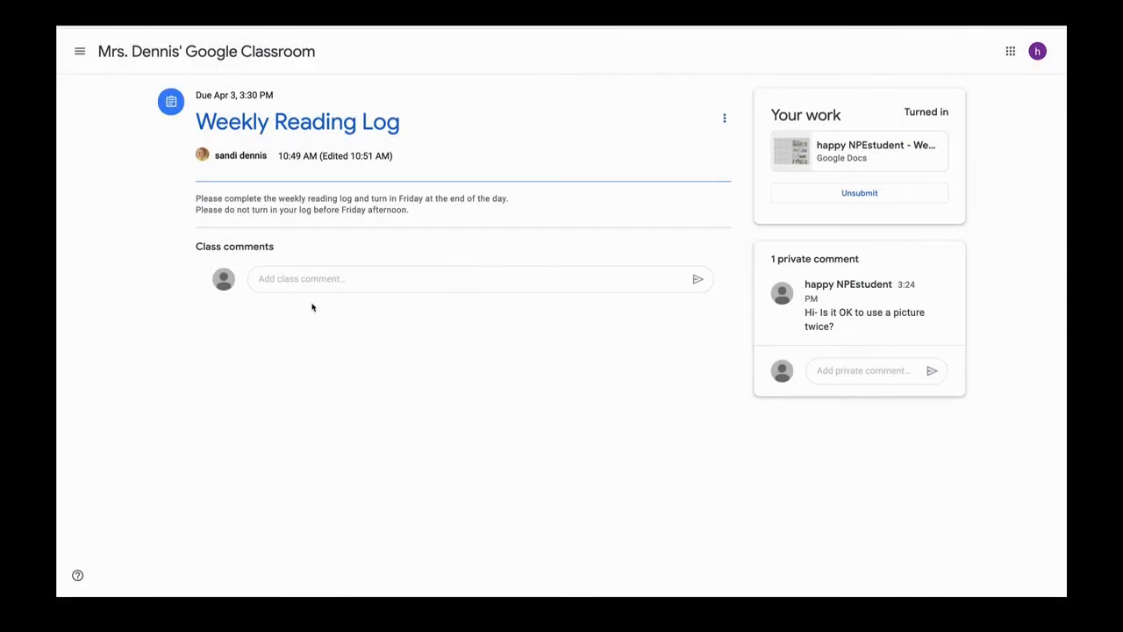
mouse_move(472, 294)
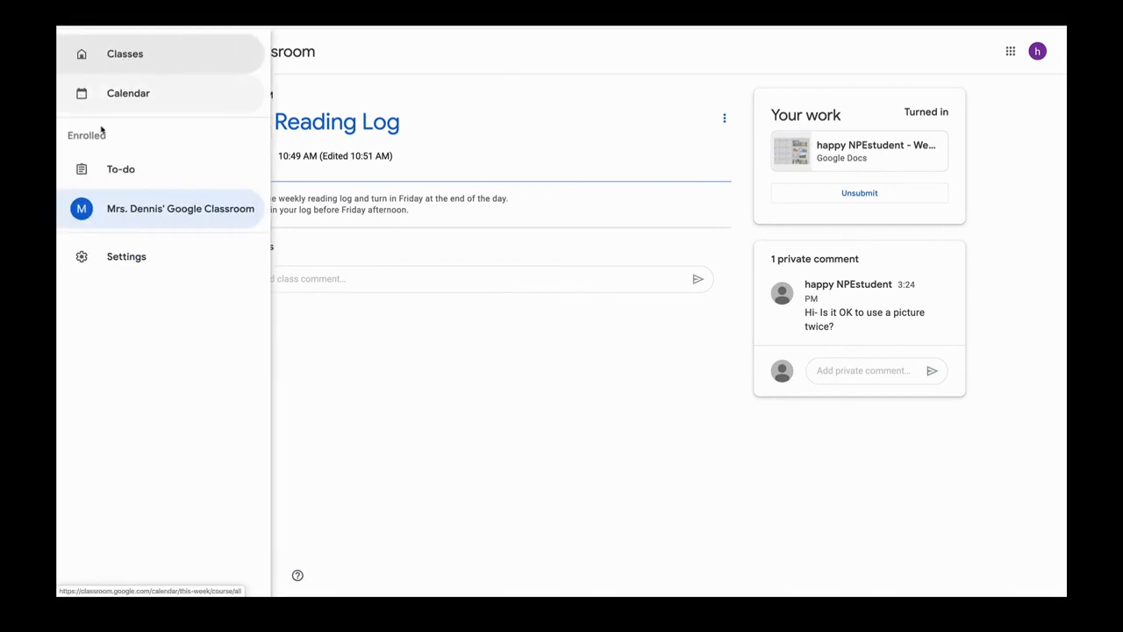
Step: Go to the class from the side menu to reach the turned-in Science Journal
click(180, 208)
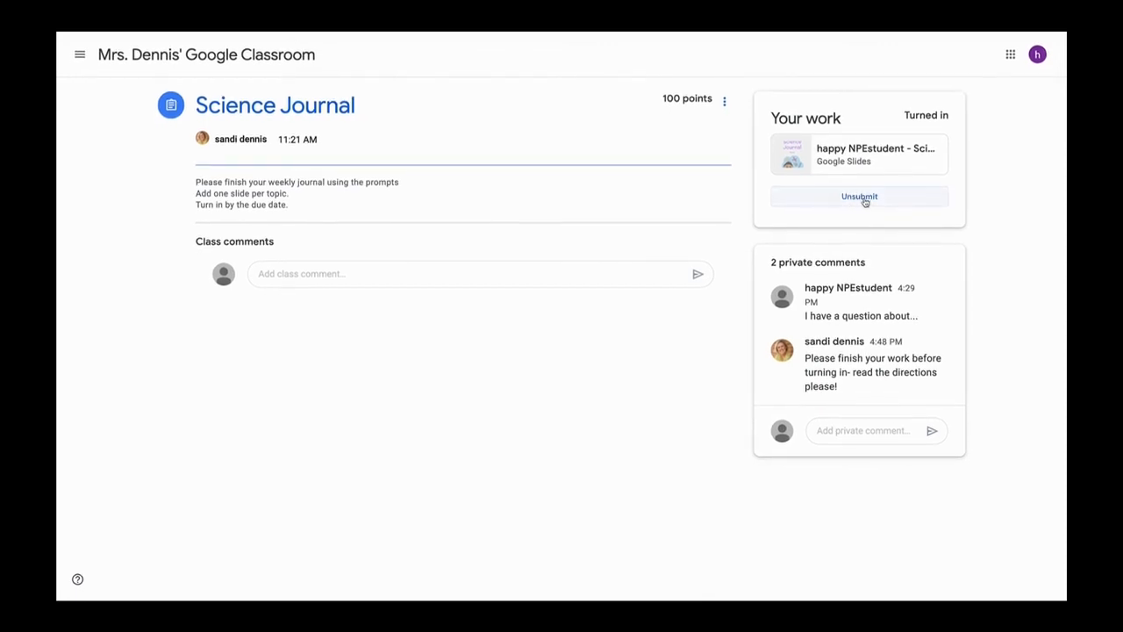
mouse_move(860, 215)
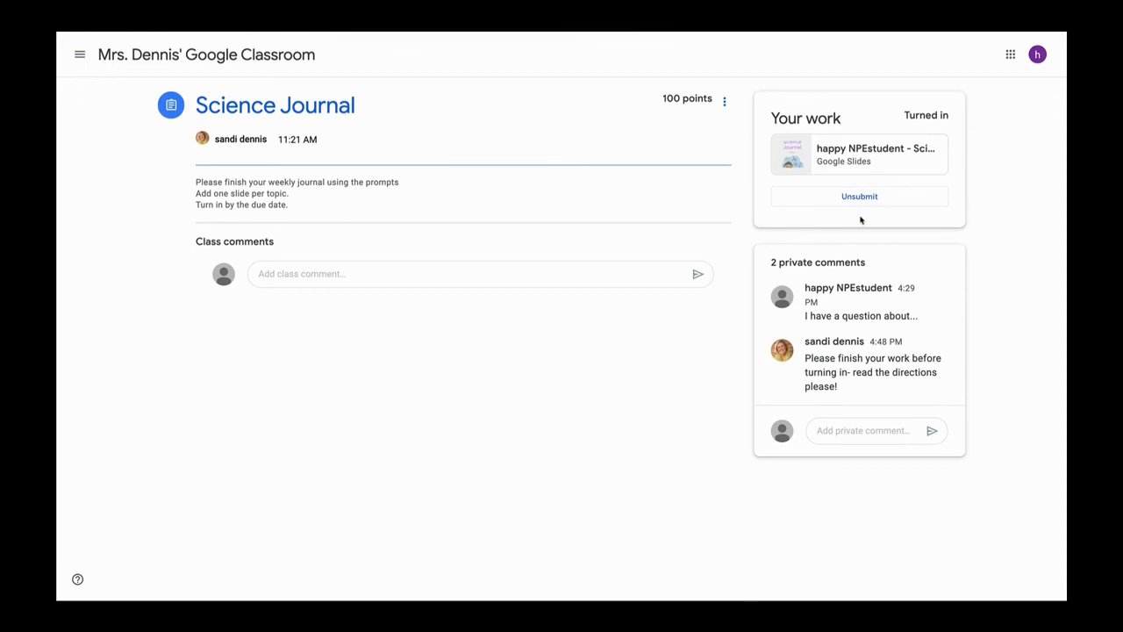
Step: Unsubmit the Science Journal and confirm, returning it to Assigned
click(859, 196)
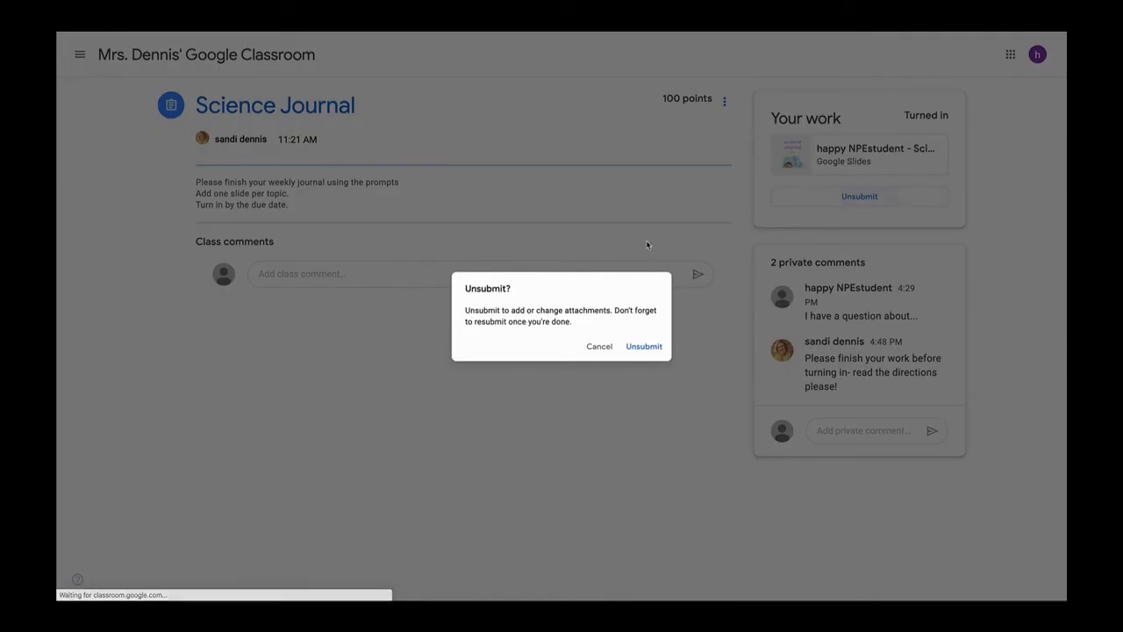
click(644, 346)
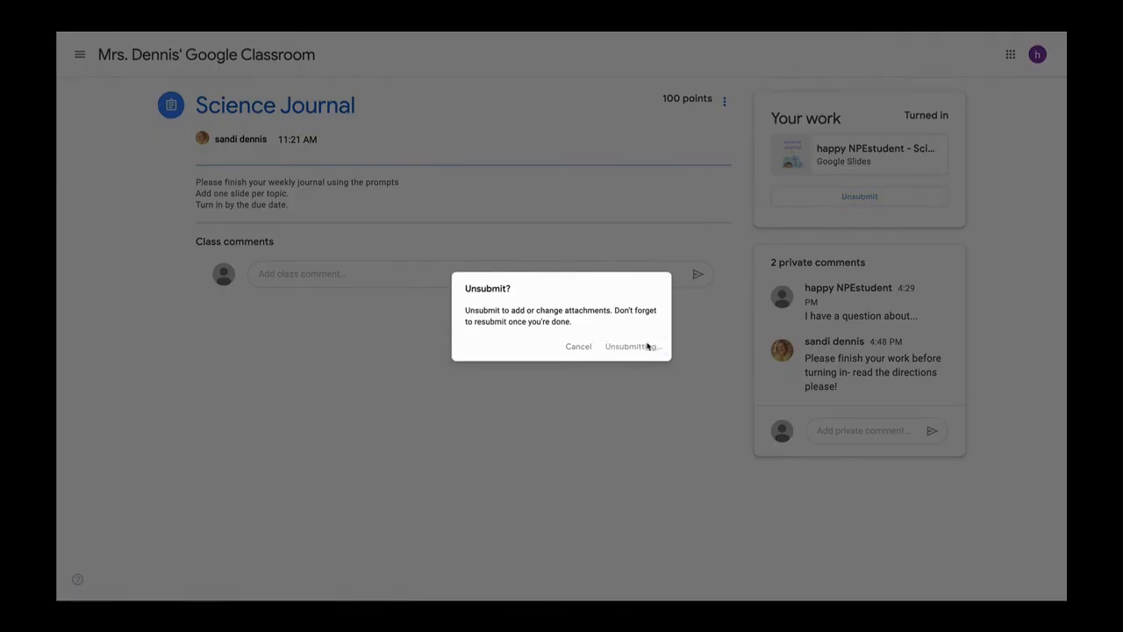
click(632, 346)
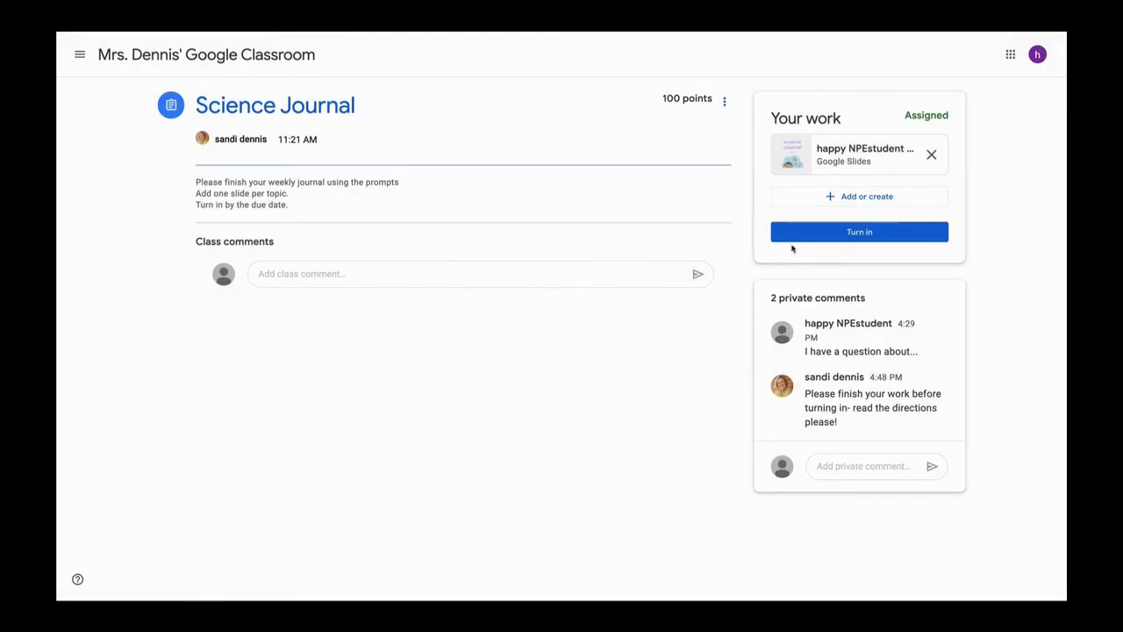
mouse_move(864, 231)
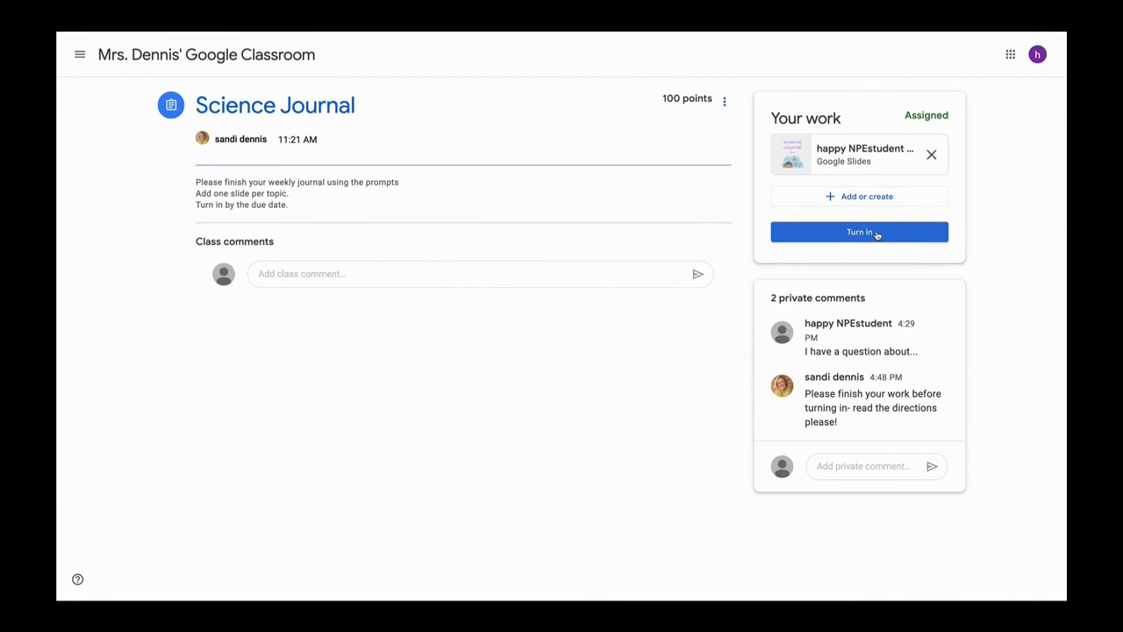